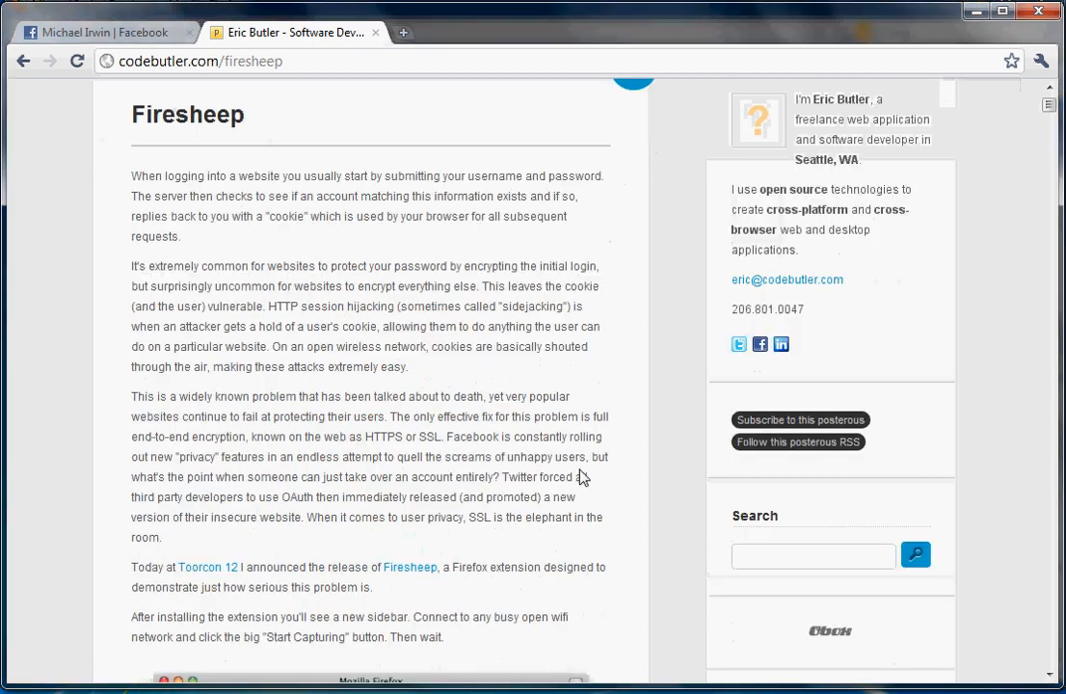
Step: Scroll the codebutler.com Firesheep article to the 'Double-click on someone' screenshot, then go to Firefox
scroll("down", 3)
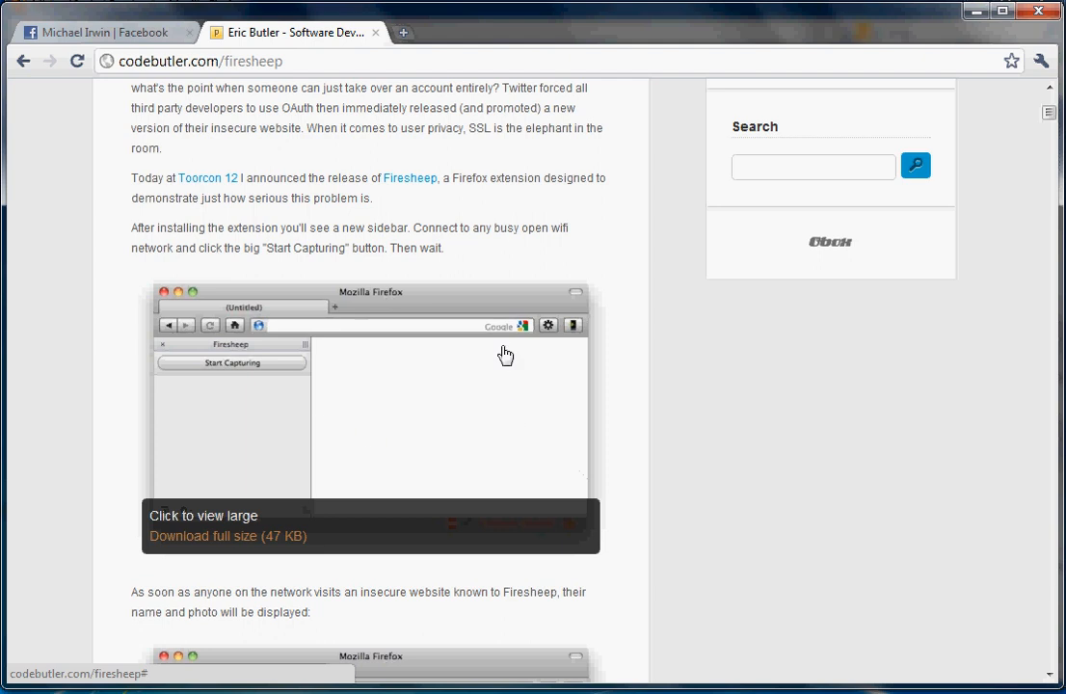
scroll("down", 3)
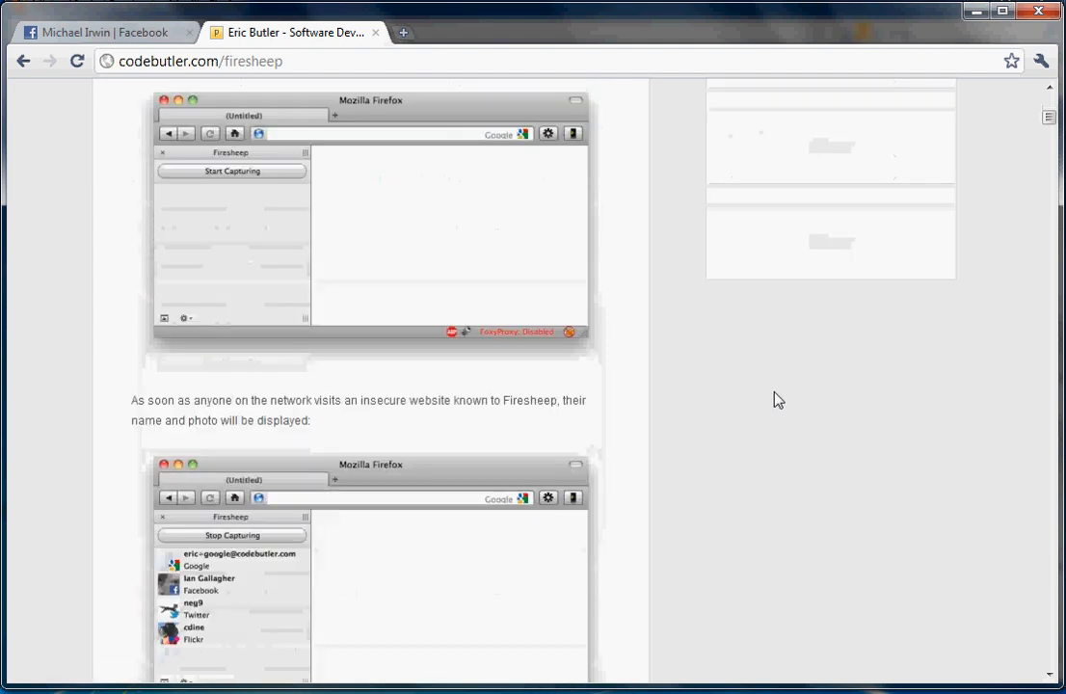
scroll("down", 3)
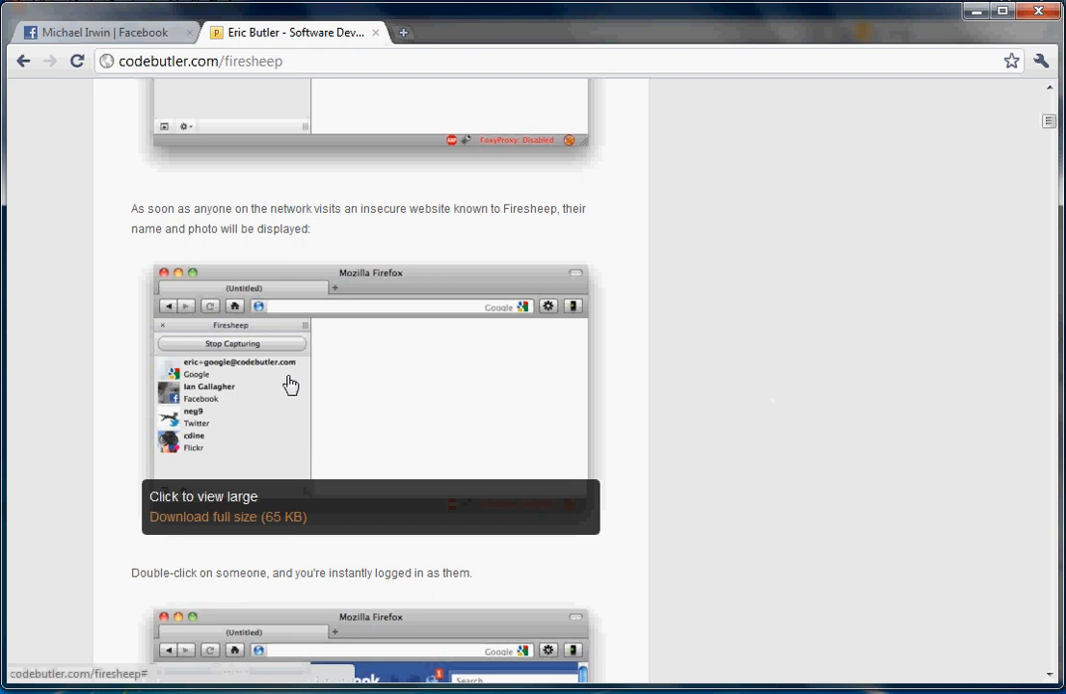
mouse_move(216, 404)
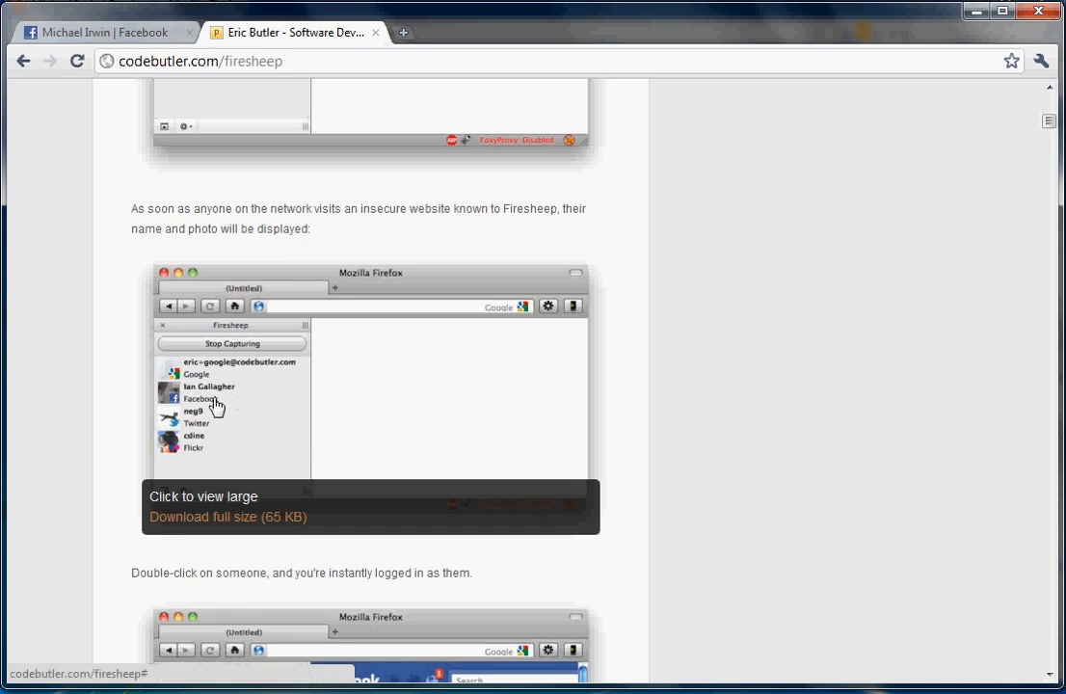
mouse_move(89, 441)
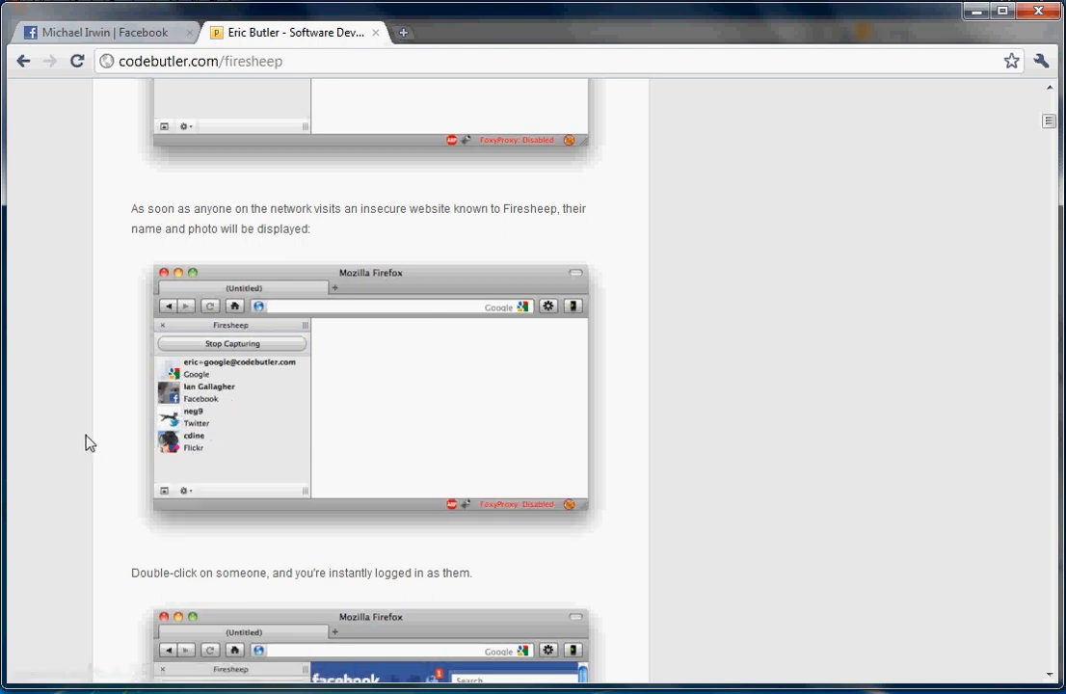
scroll("down", 3)
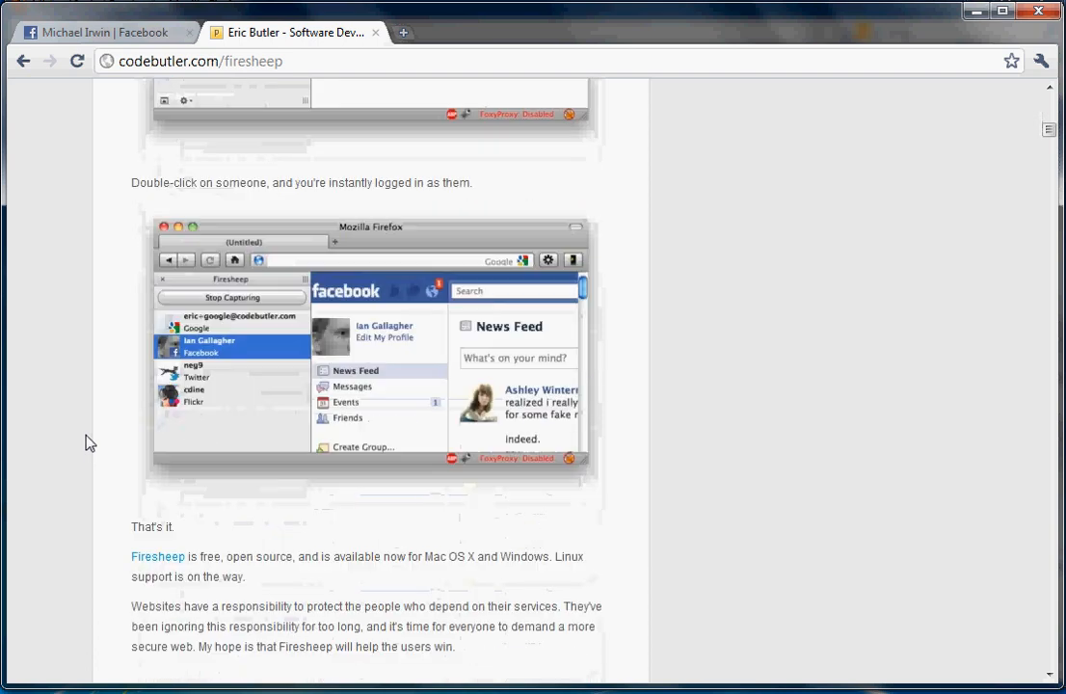
mouse_move(401, 424)
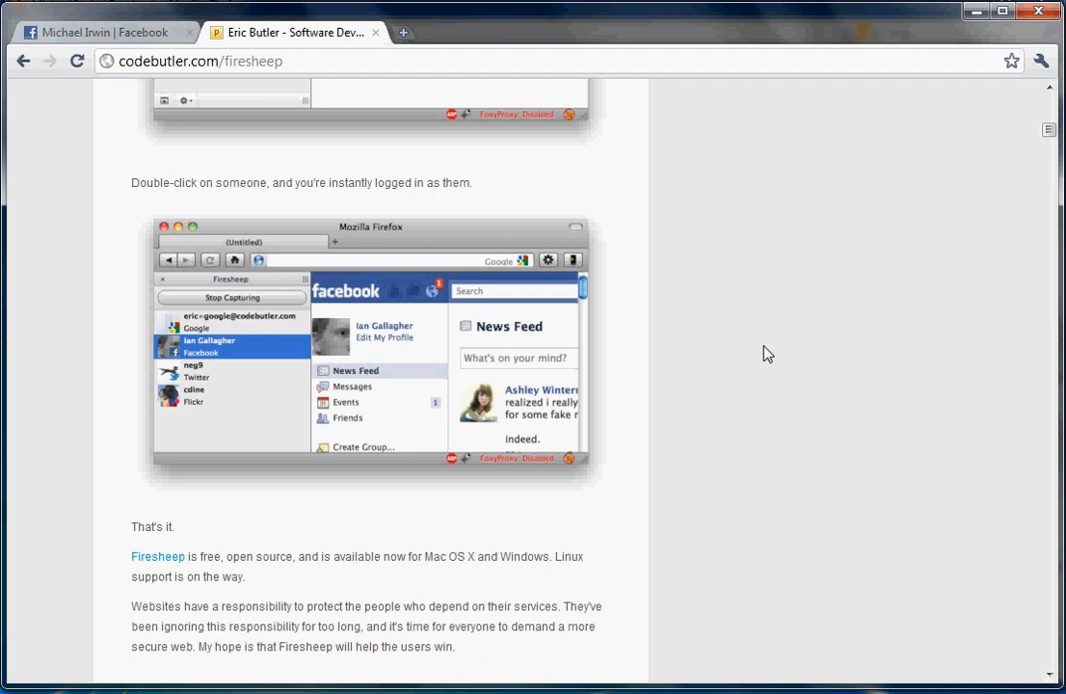
left_click(96, 31)
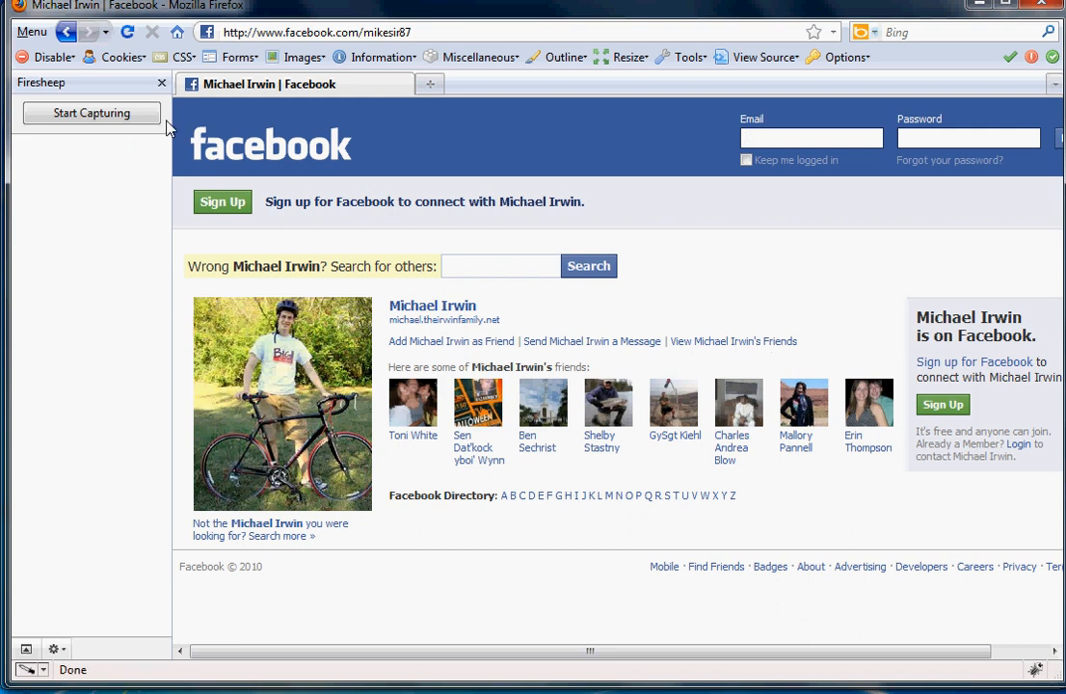
Step: Start Firesheep capturing sessions from its sidebar
left_click(91, 112)
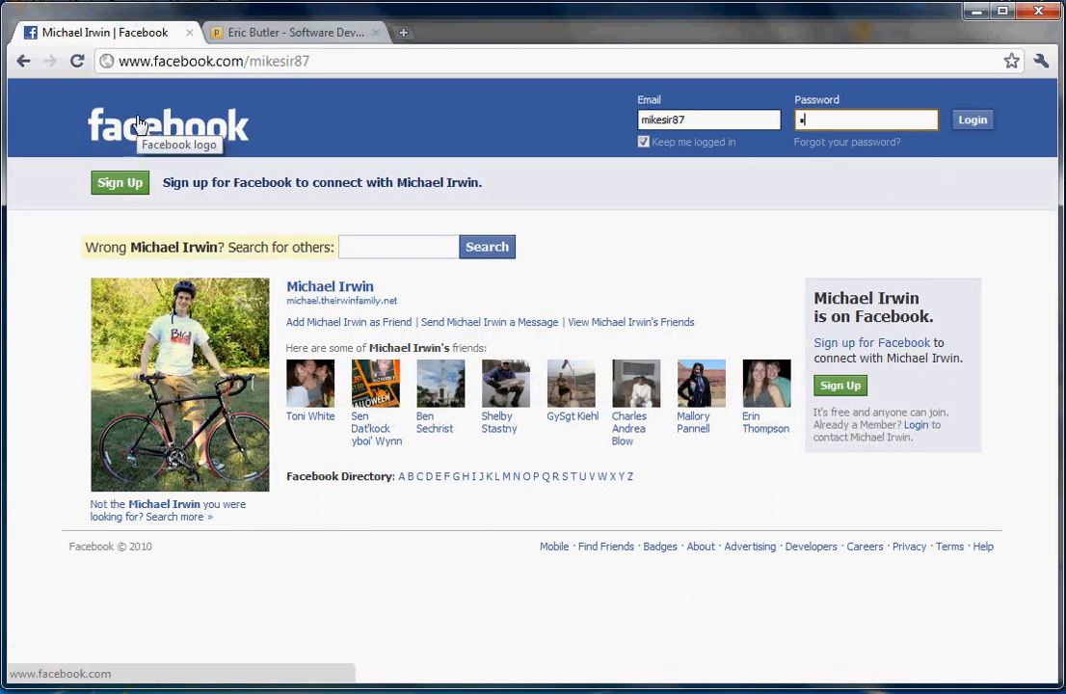
Step: Enter the Facebook password to log in, then return to Firefox
type("password")
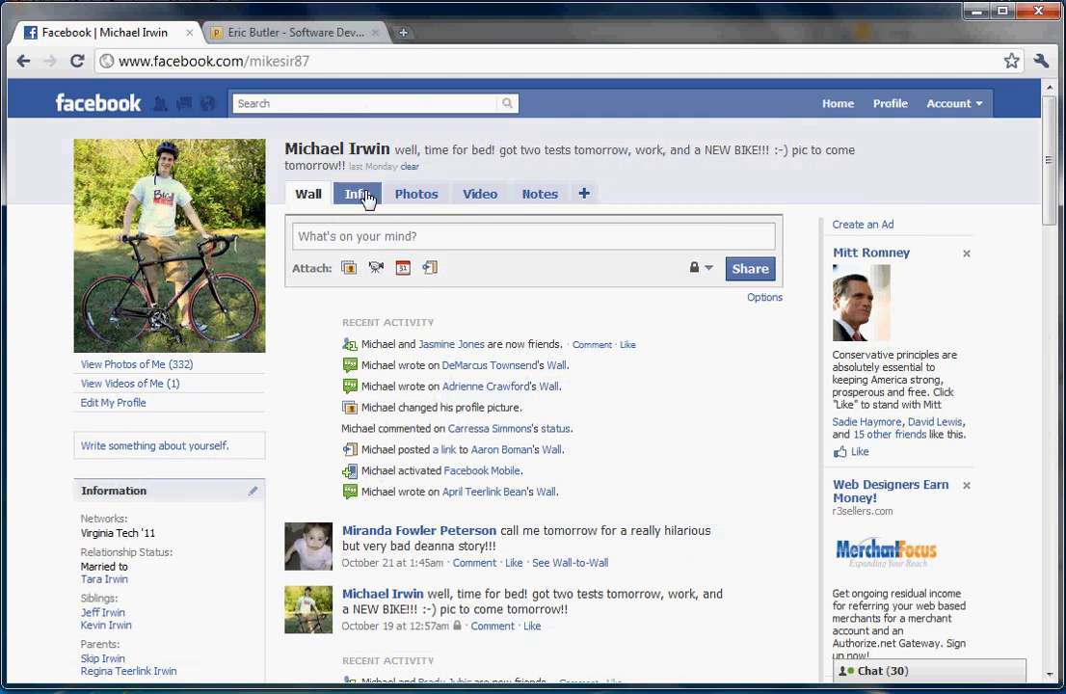
left_click(358, 192)
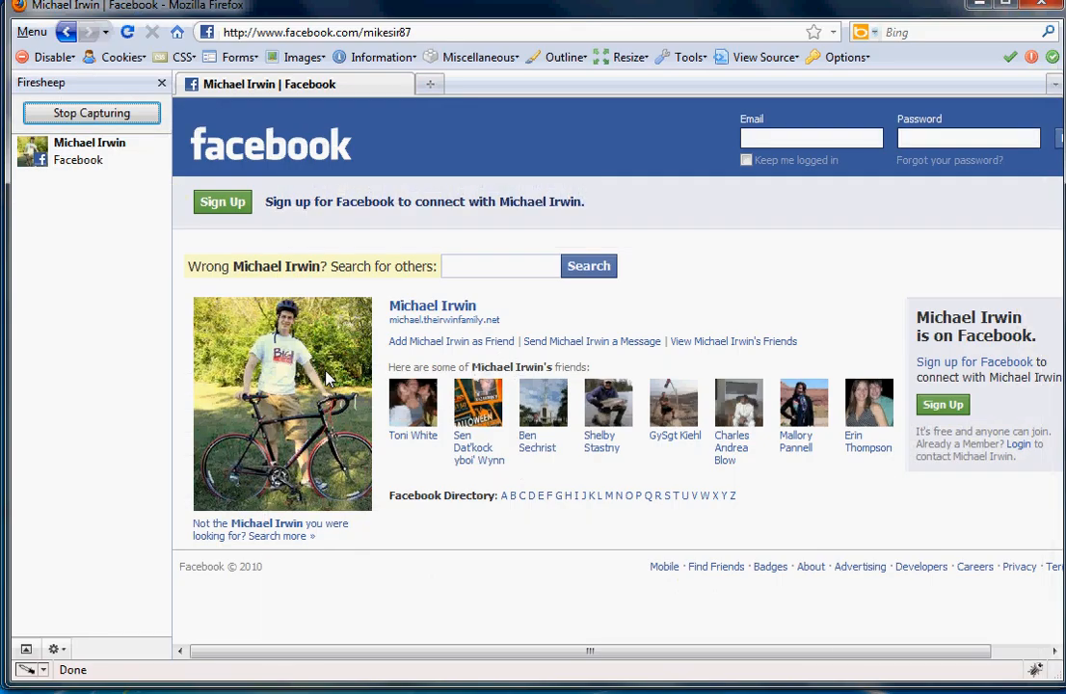
mouse_move(145, 154)
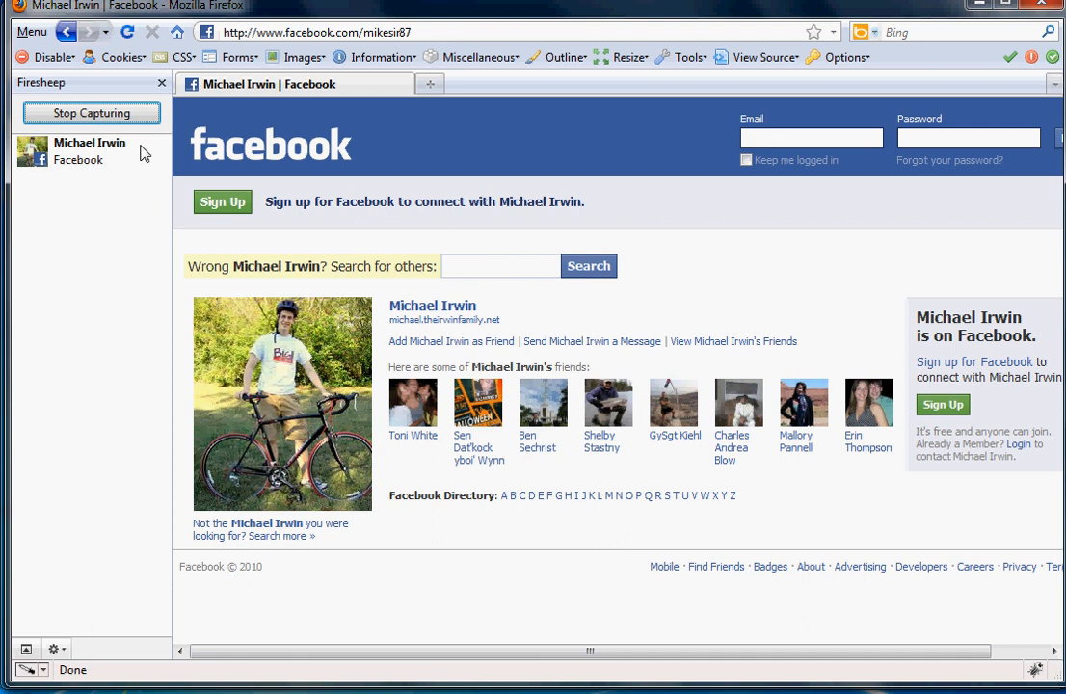
Step: Open the captured Facebook session and browse its Info and Photos pages
left_click(88, 150)
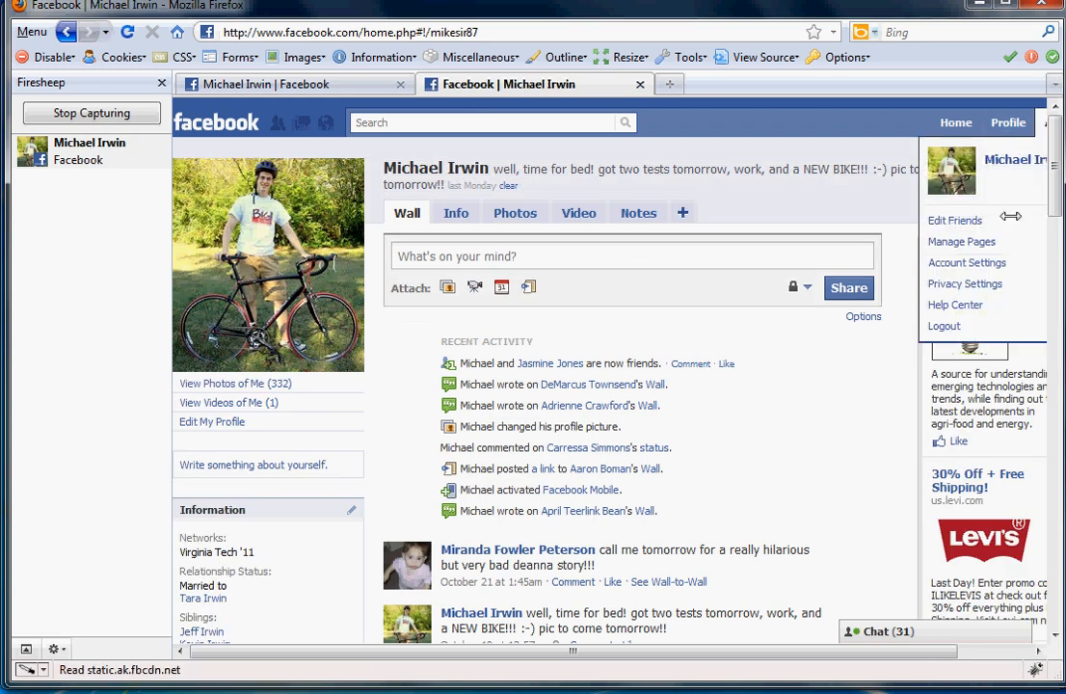
mouse_move(800, 158)
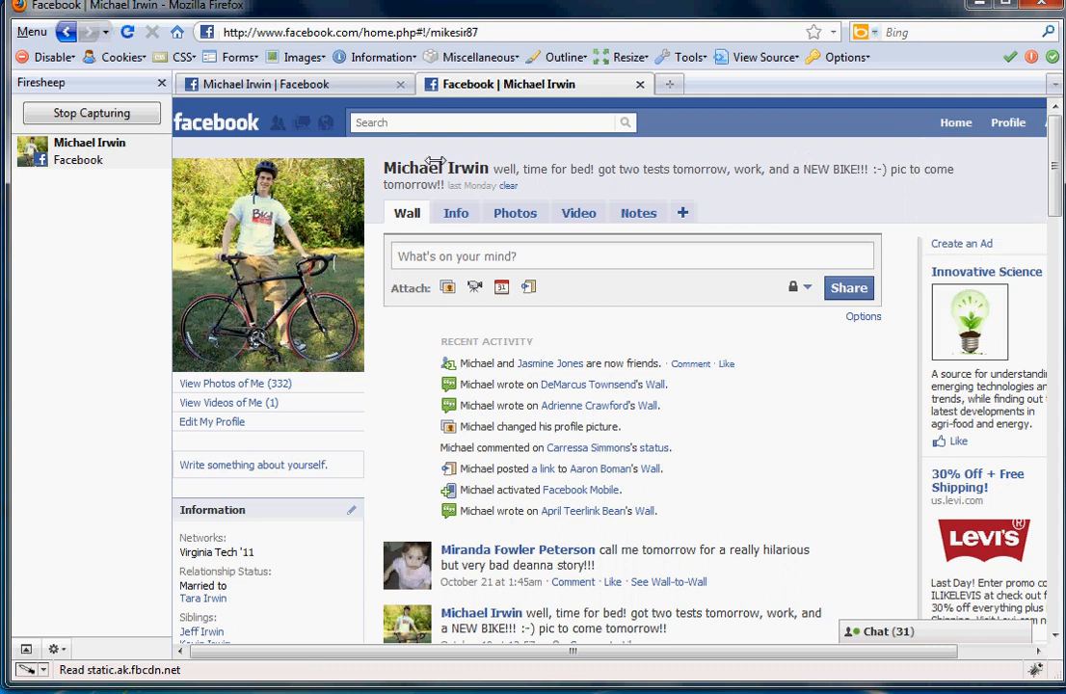
left_click(455, 212)
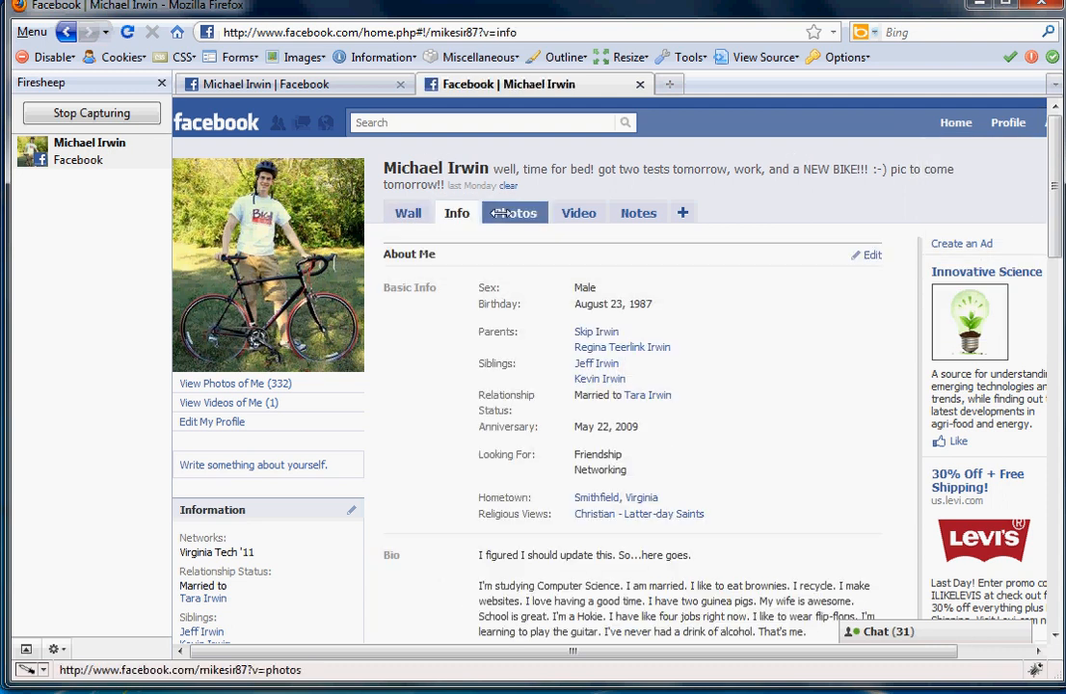
left_click(513, 212)
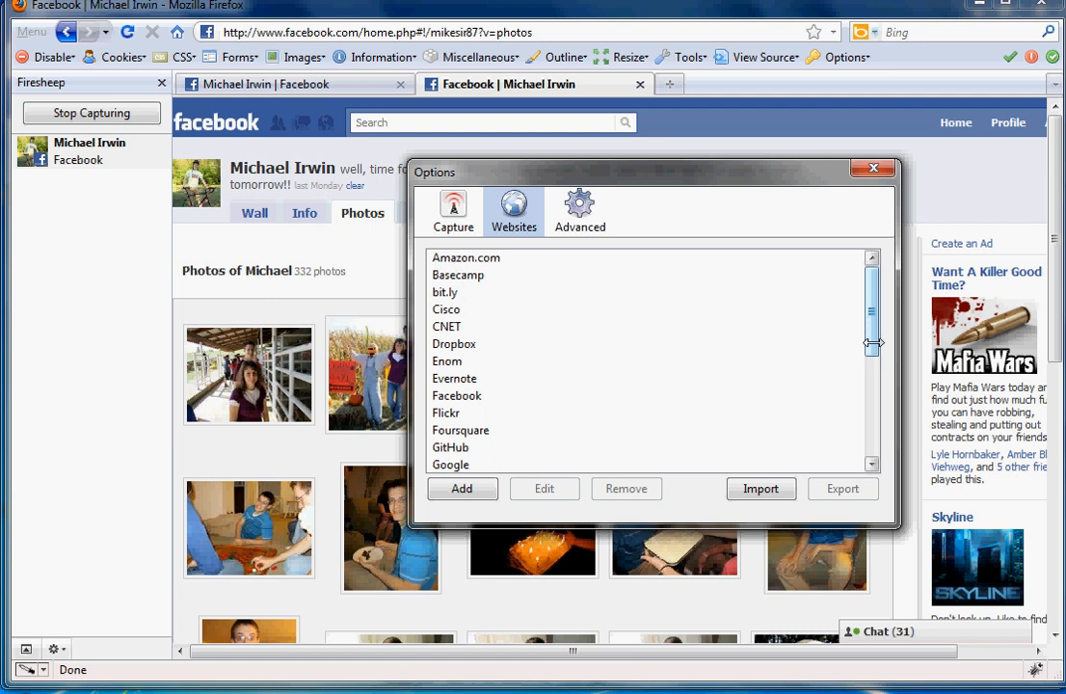
Step: Scroll Firesheep's supported-websites list down to Twitter, Wordpress, Yahoo and Yelp
scroll("down", 3)
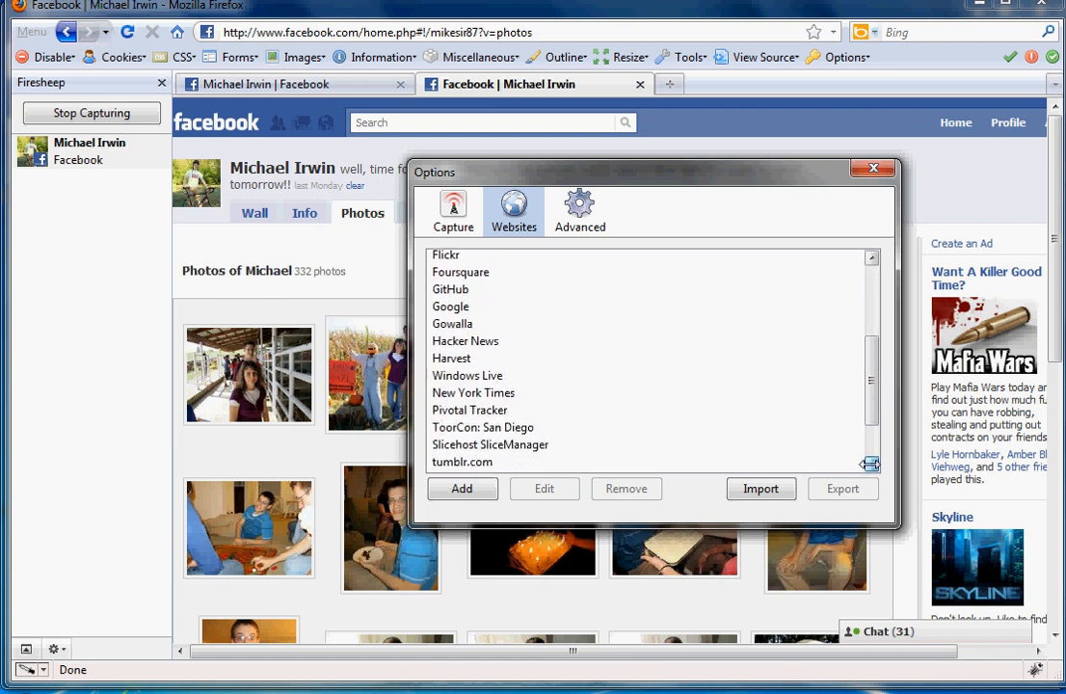
scroll("down", 3)
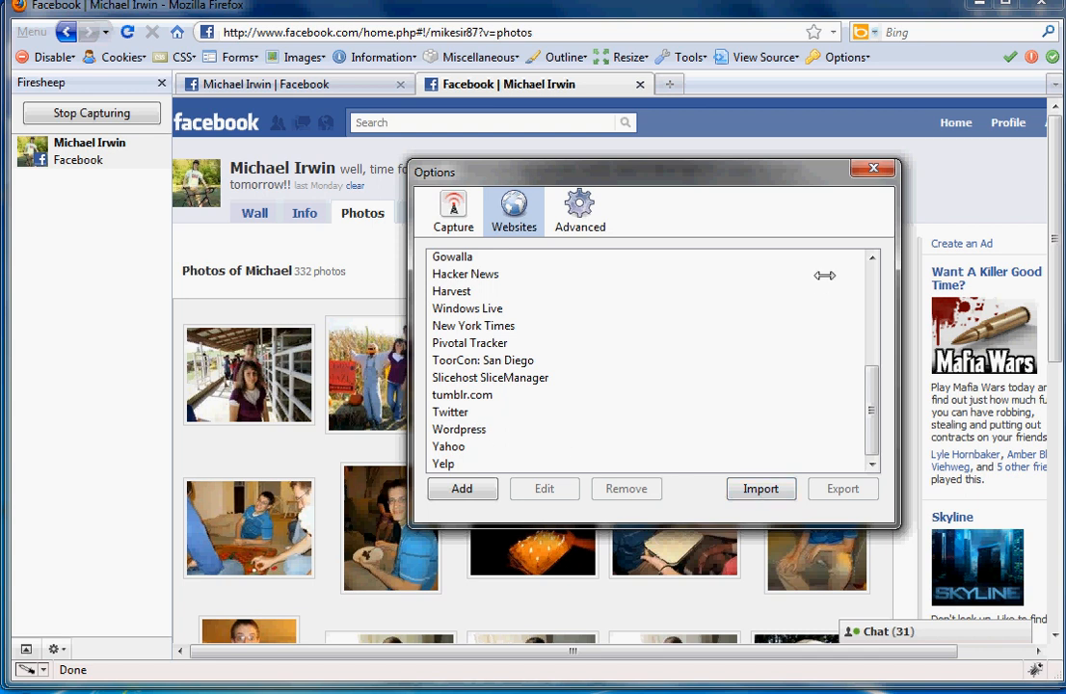
mouse_move(872, 168)
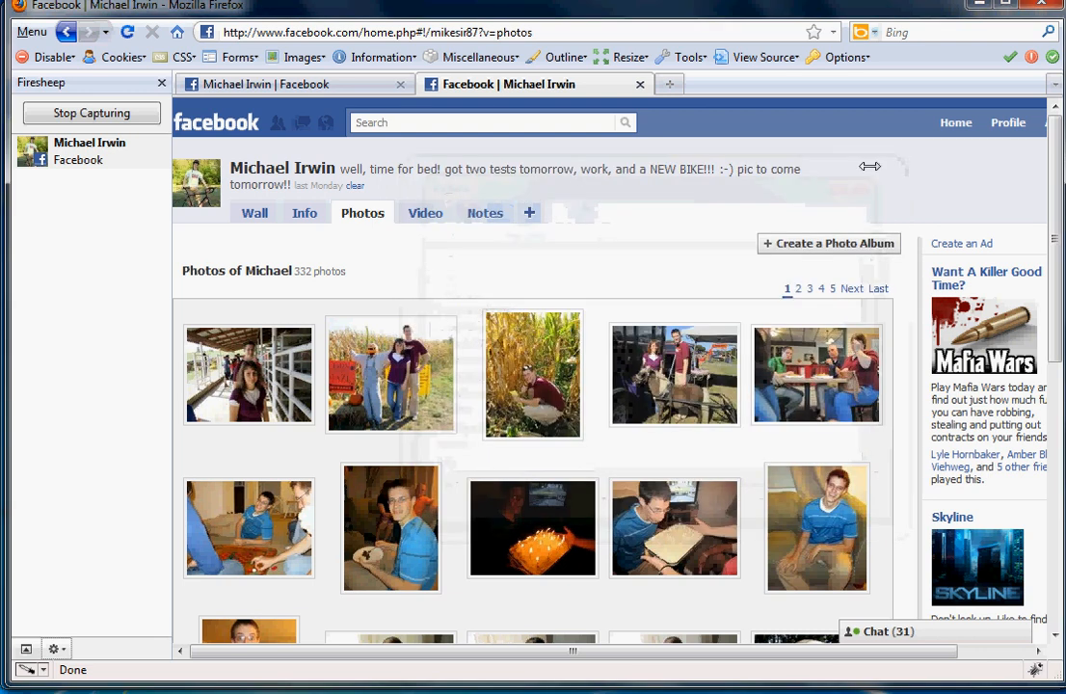
mouse_move(249, 373)
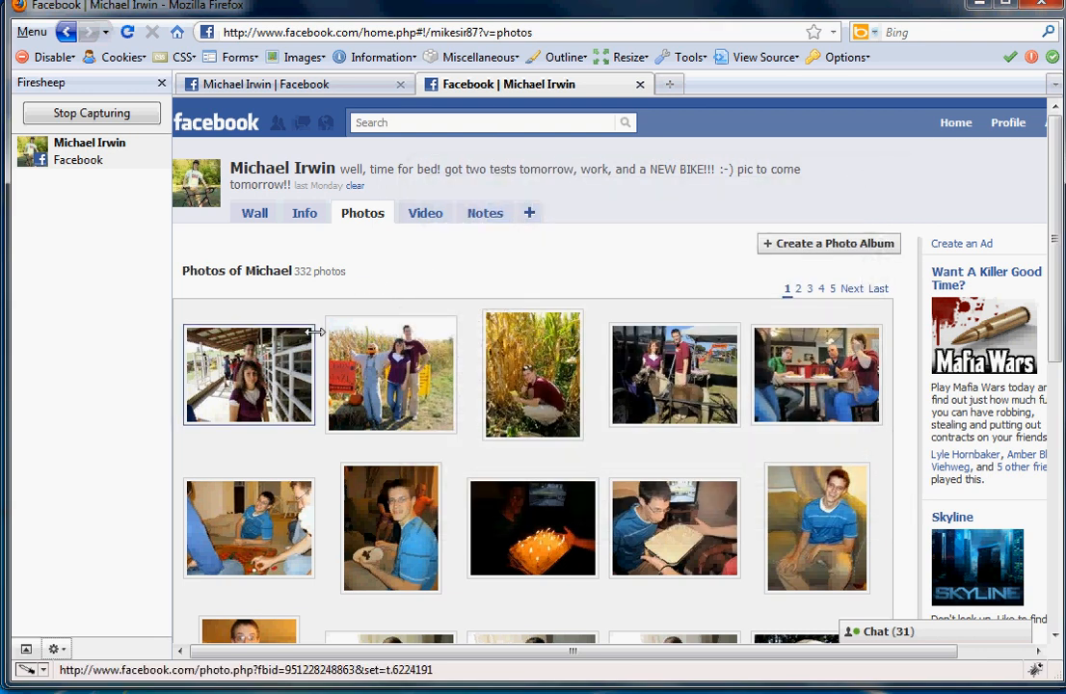